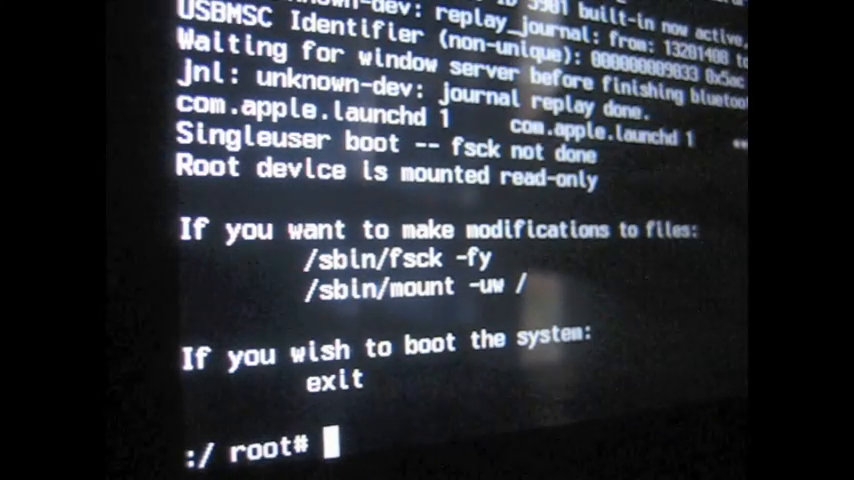
Run /sbin/mount -uw / to remount the root volume read-write.
type("/")
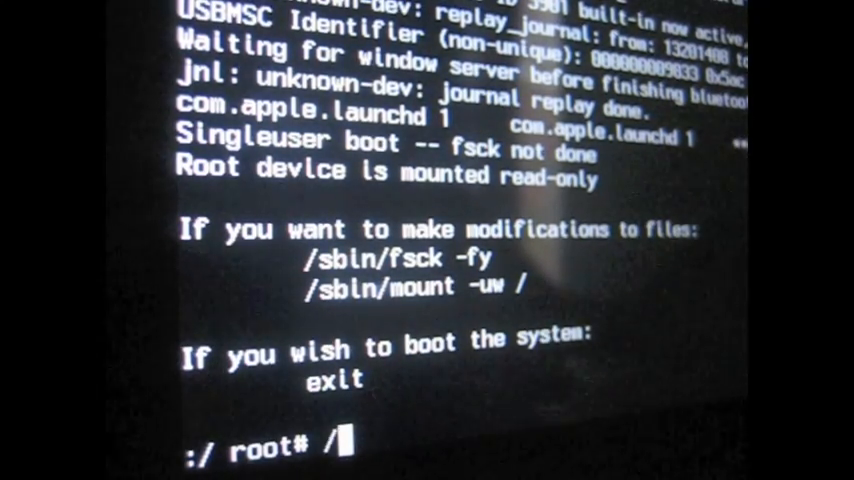
type("sbin")
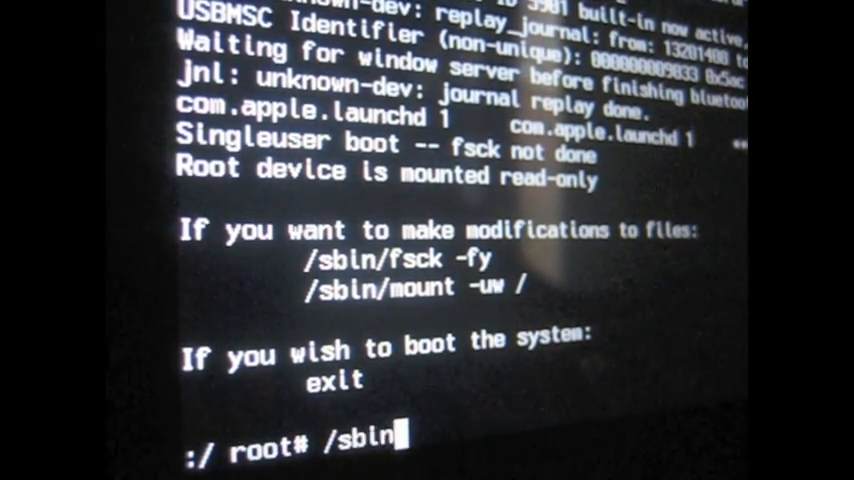
type("/mount")
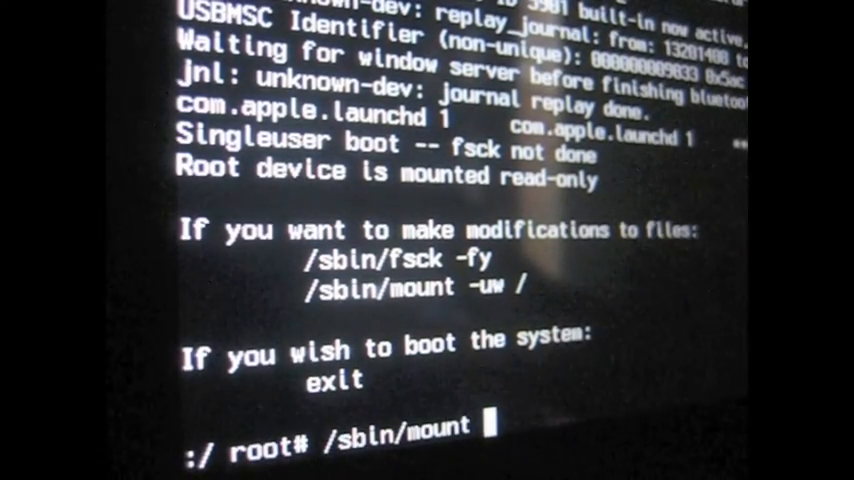
type("-uw /")
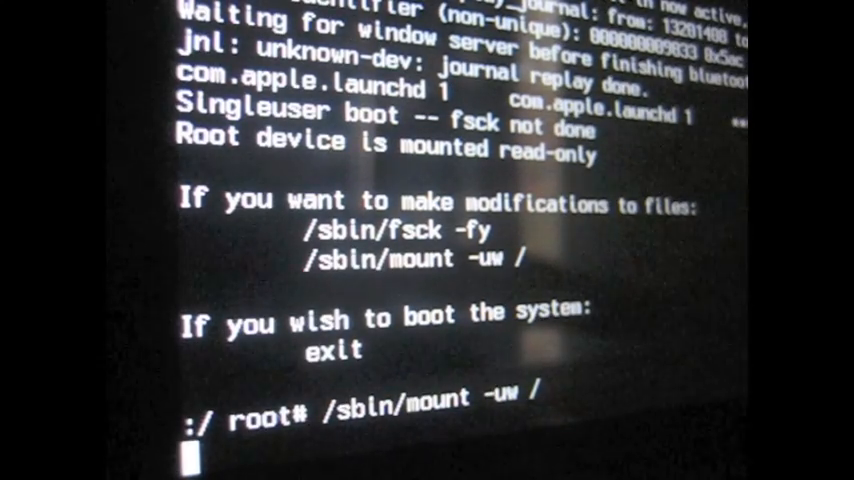
key("Return")
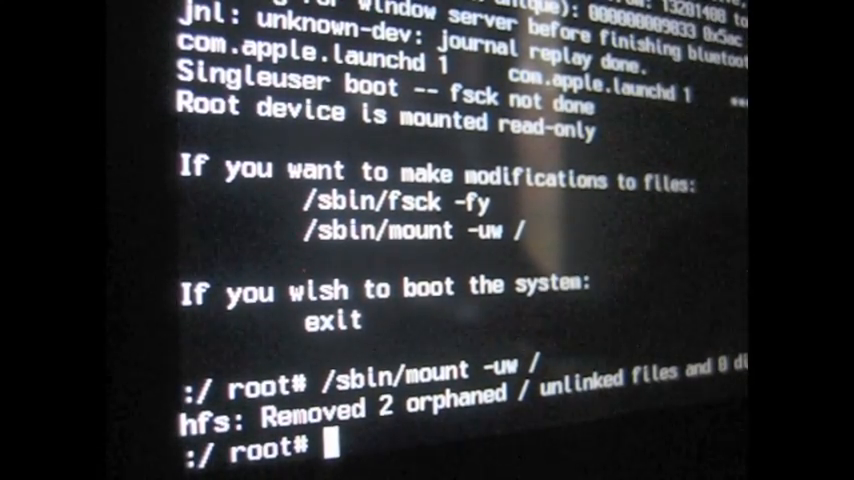
Run launchctl load on the Open Directory plist in /System/Library/LaunchDaemons.
type("launchct")
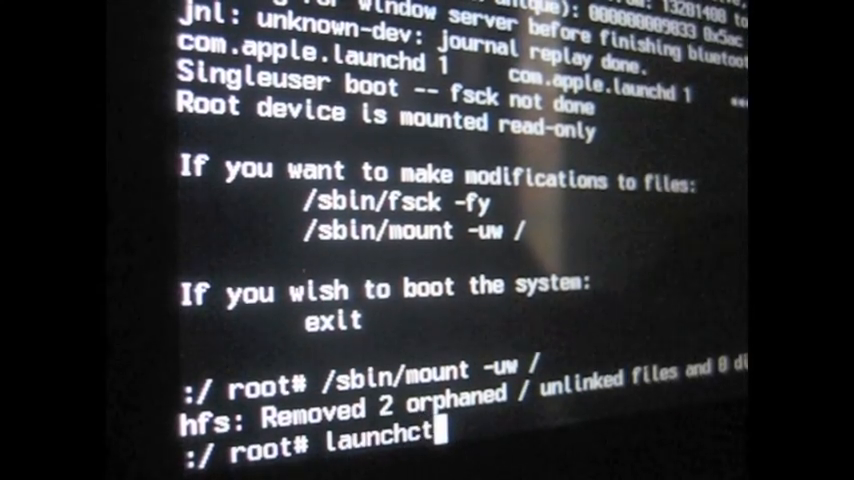
type("load")
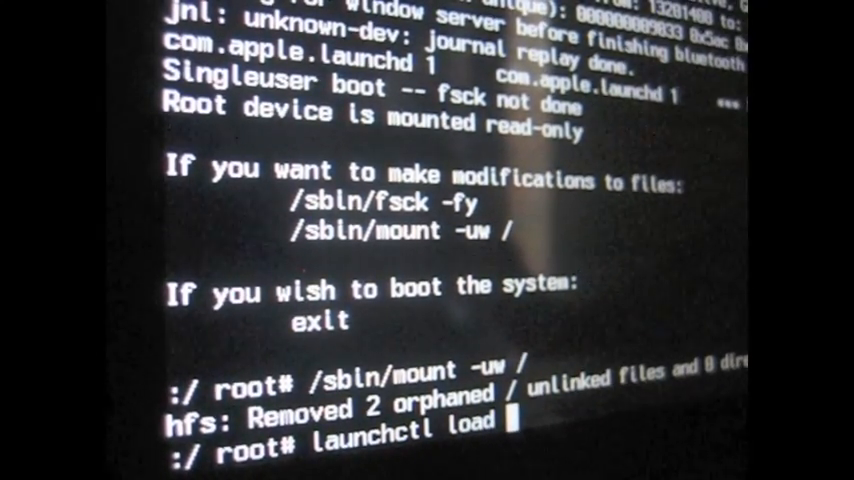
type("/Sys")
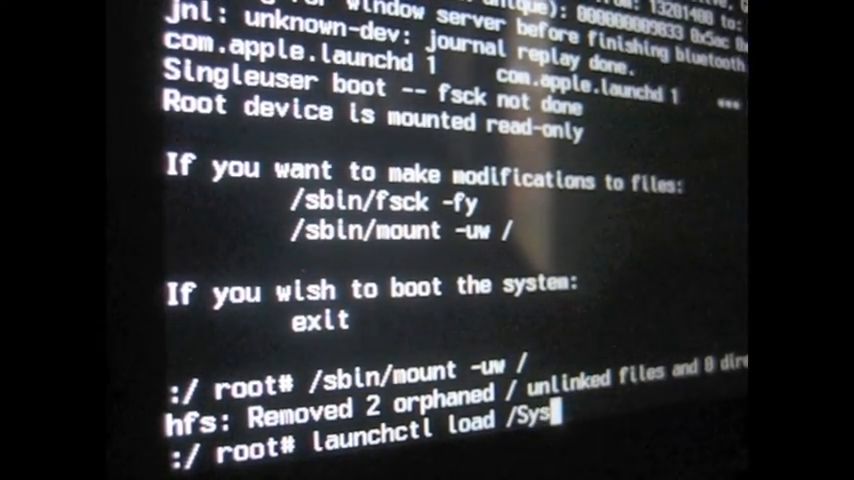
type("tem/")
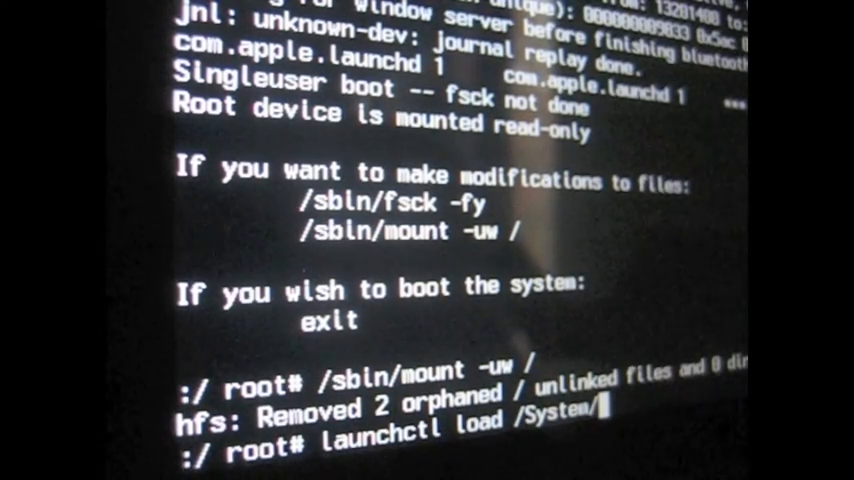
type("Libr")
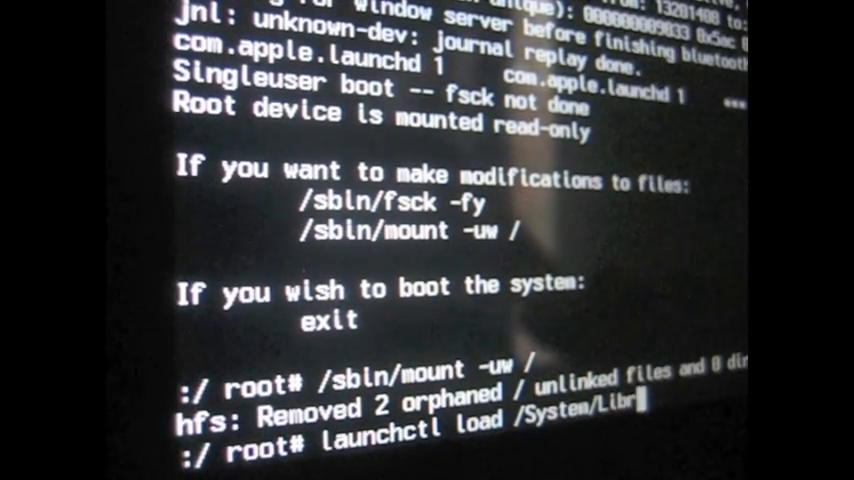
type("ary/LaunchDaemons/com.apple.Direc")
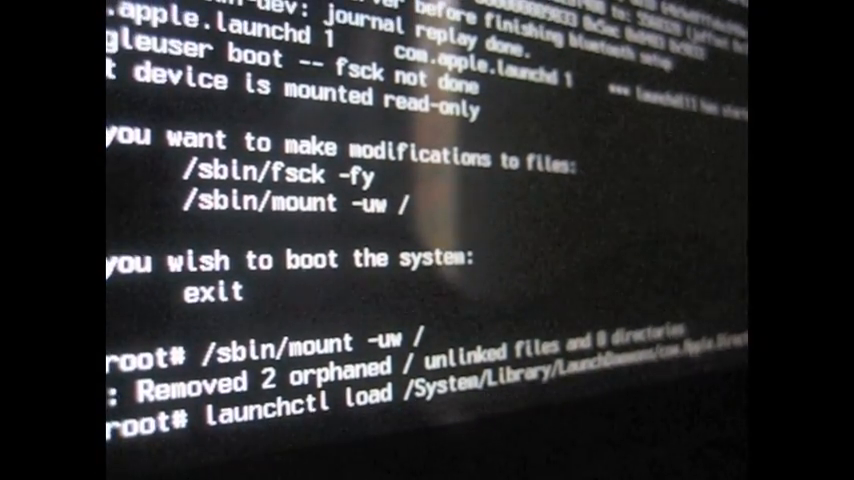
key("Return")
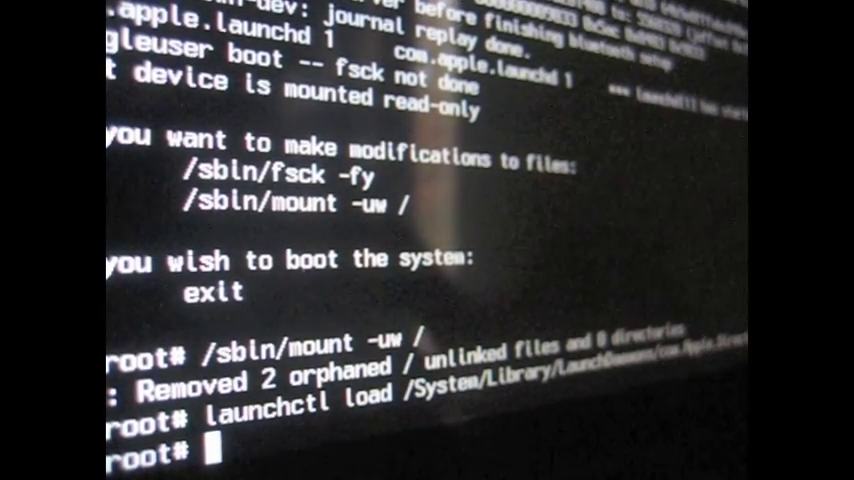
type("dscl . -")
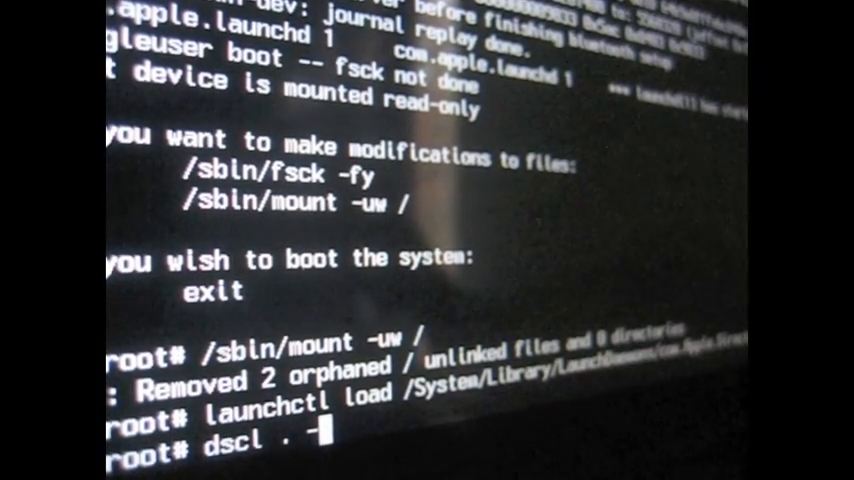
type("passwd")
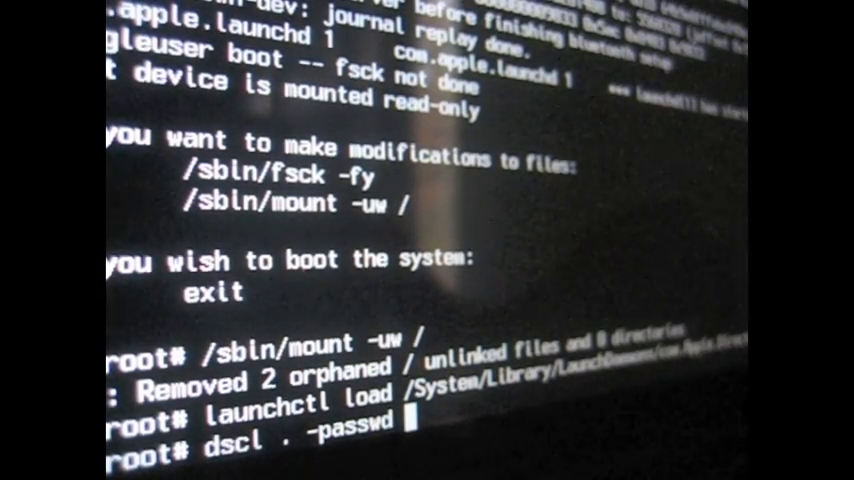
type("/Users/")
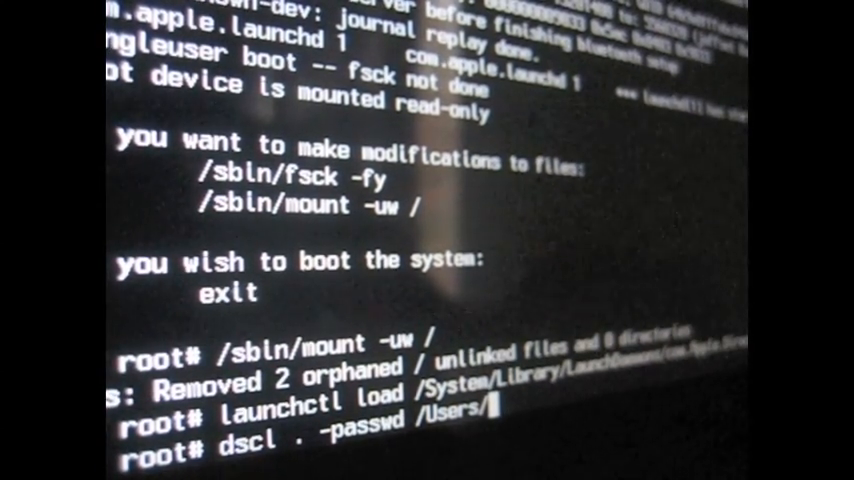
type("Vijayaraghavan")
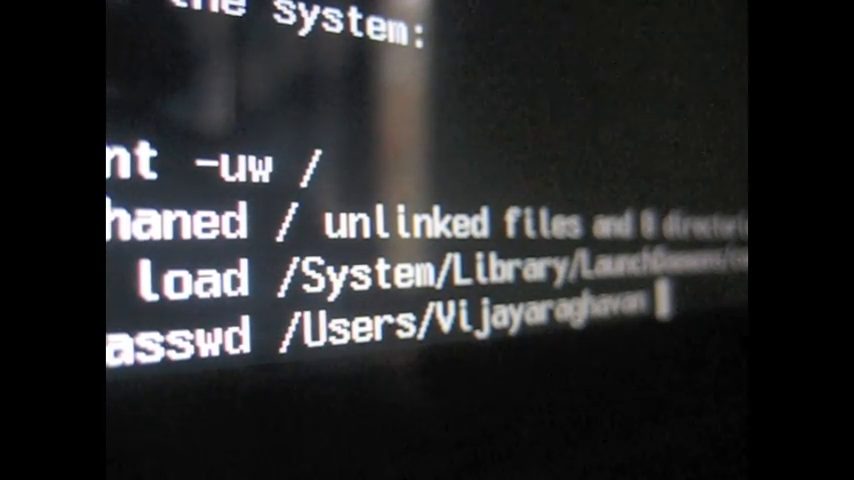
type("hi")
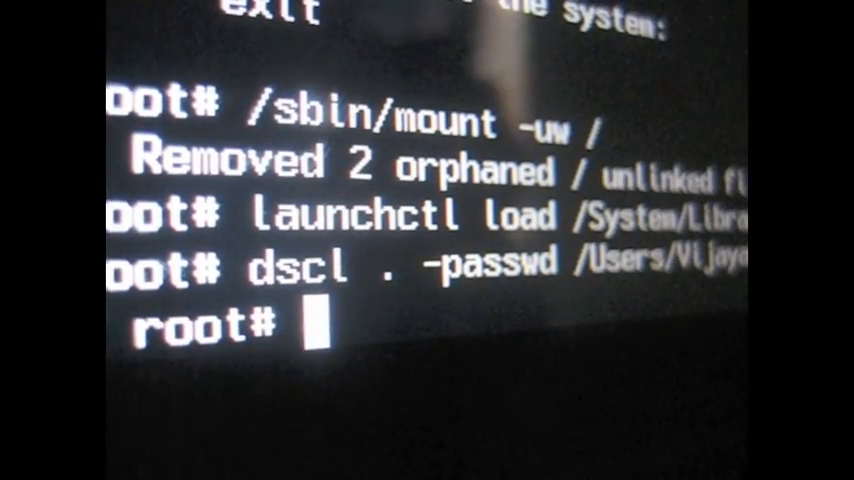
type("ex")
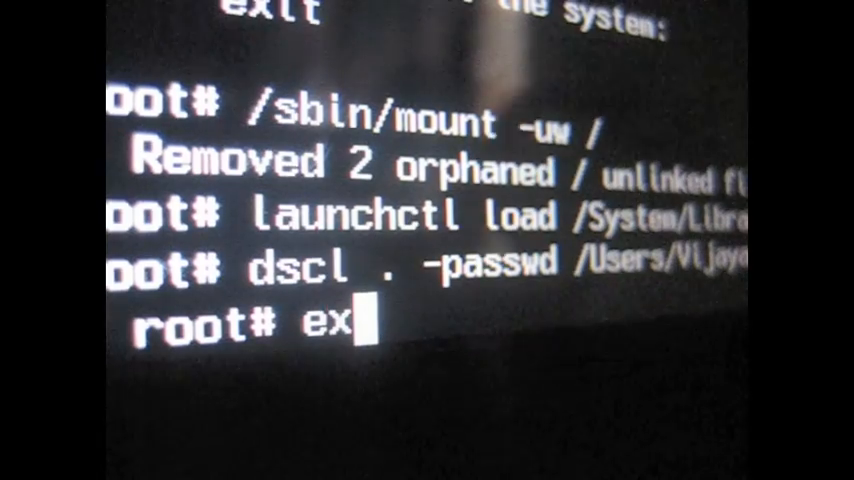